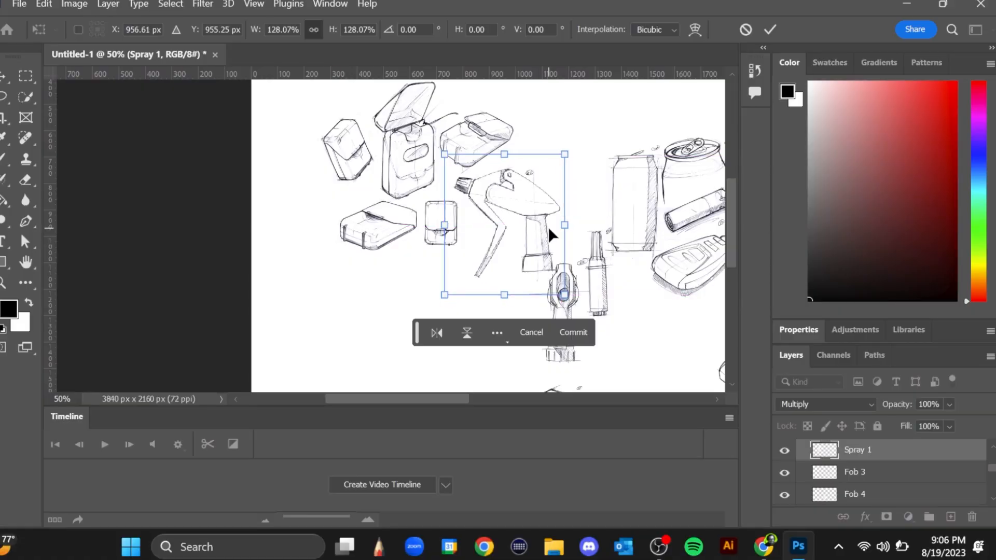
Close the finished sketch collage document to return to Photoshop Home.
left_click(573, 332)
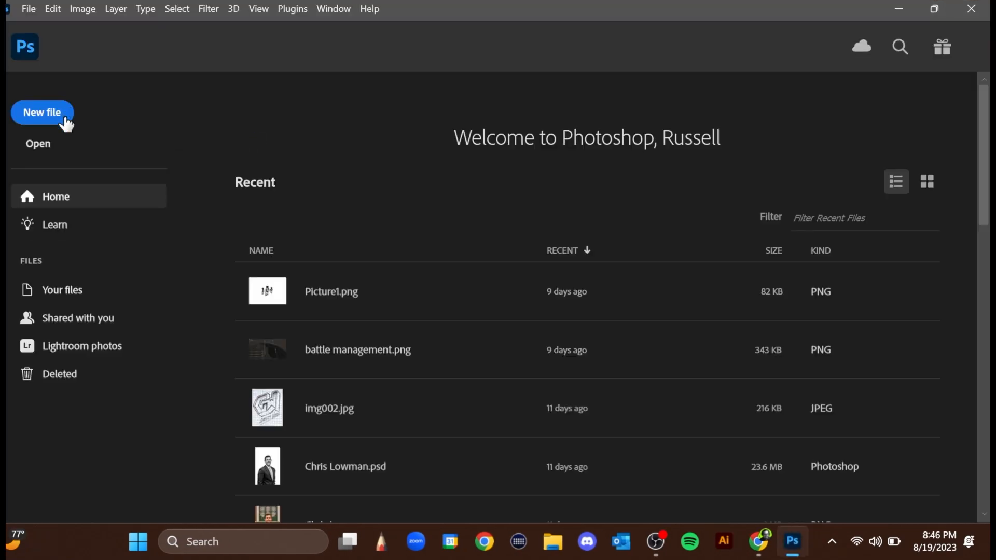
Create a new 1920×1080 px document at 72 ppi with a white background.
left_click(42, 112)
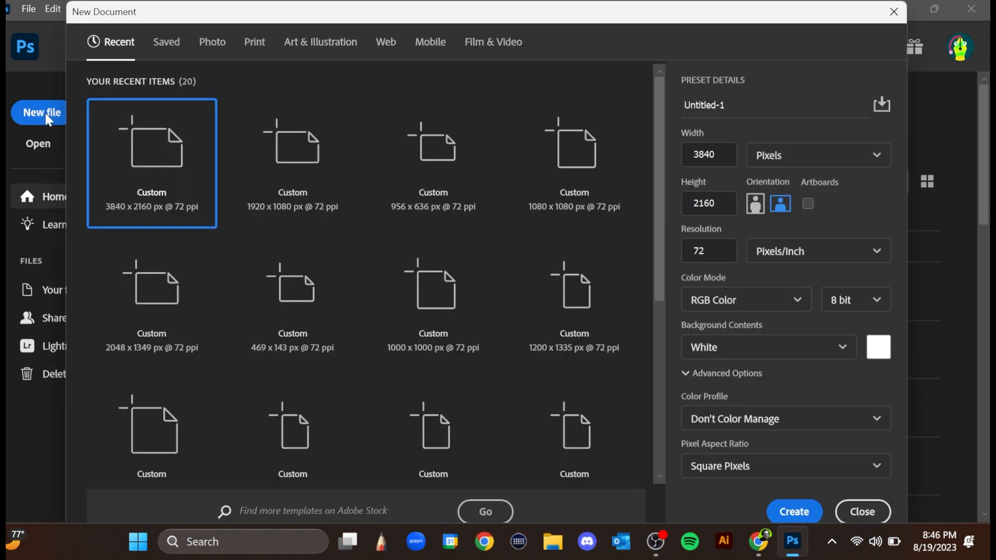
mouse_move(745, 218)
type("1080")
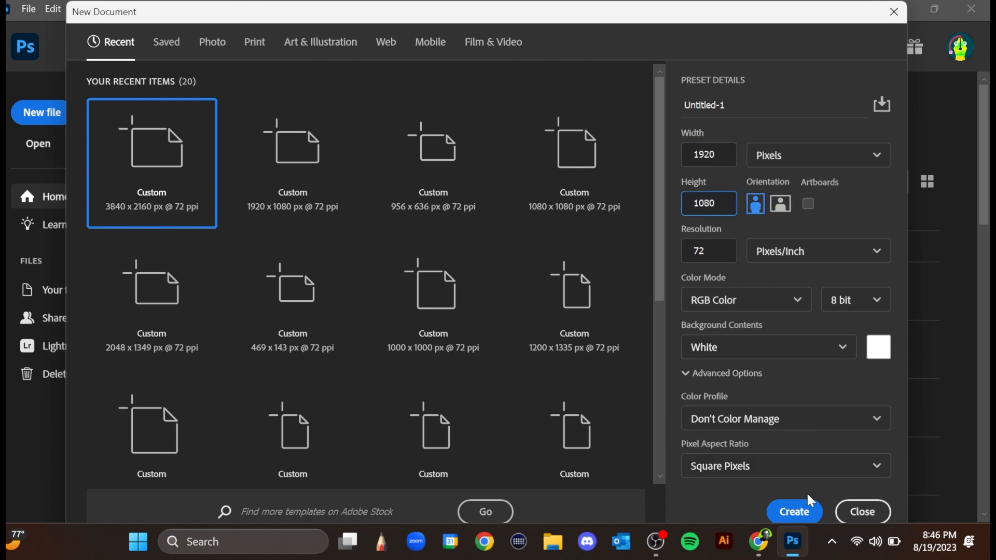
left_click(793, 512)
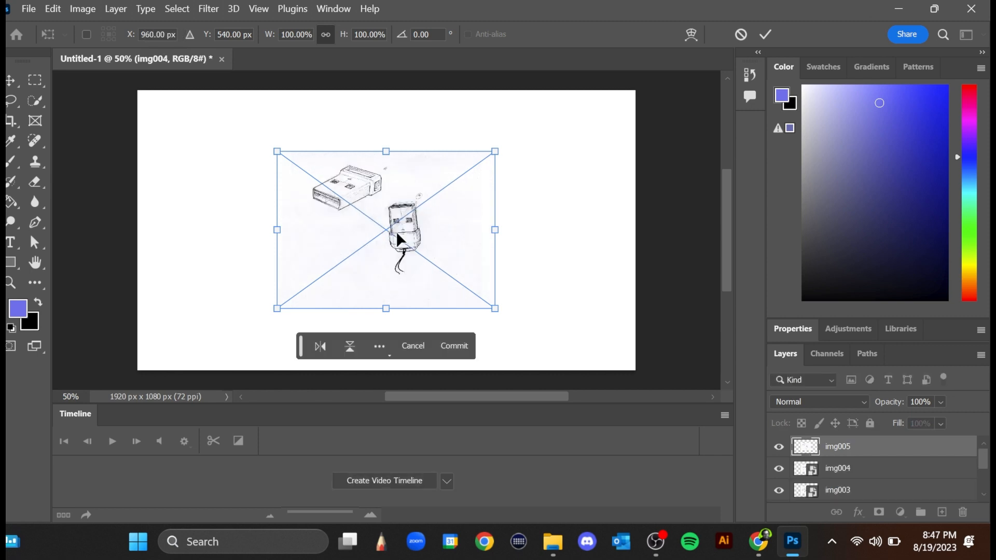
Commit the placement of the last two scanned sketch images, through img014.
left_click(453, 346)
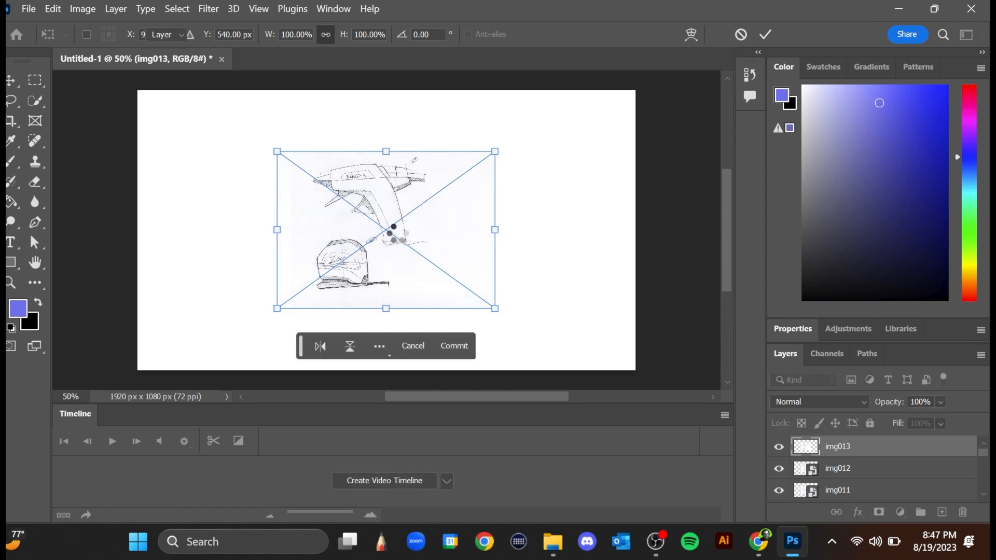
left_click(454, 345)
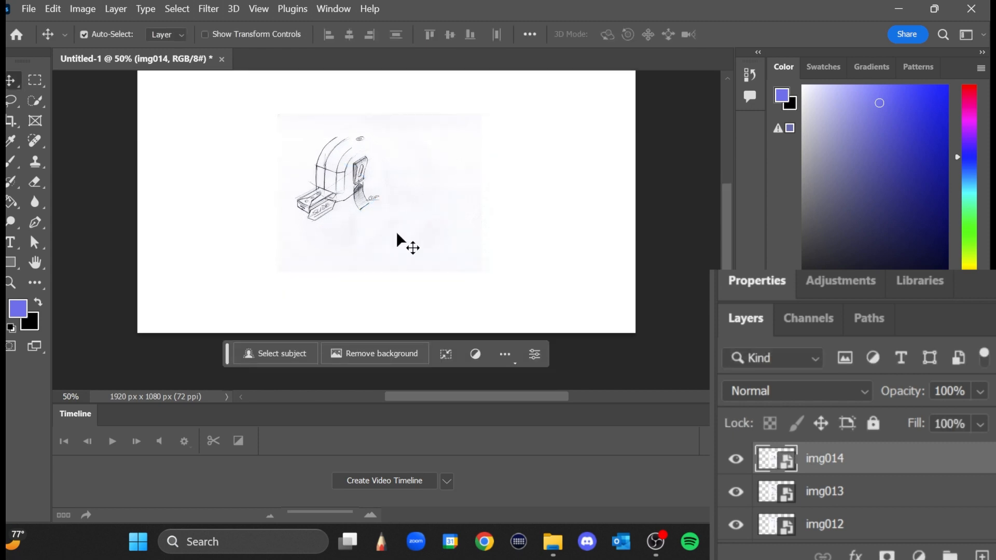
Group the scanned sketch layers into ORIGINALS and name the duplicated group EDITED.
scroll("down", 3)
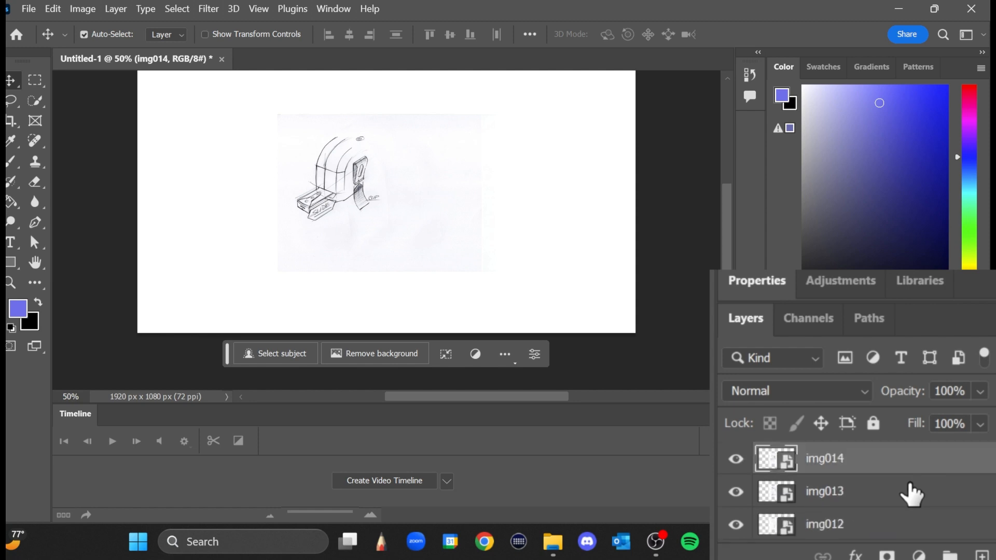
scroll("down", 3)
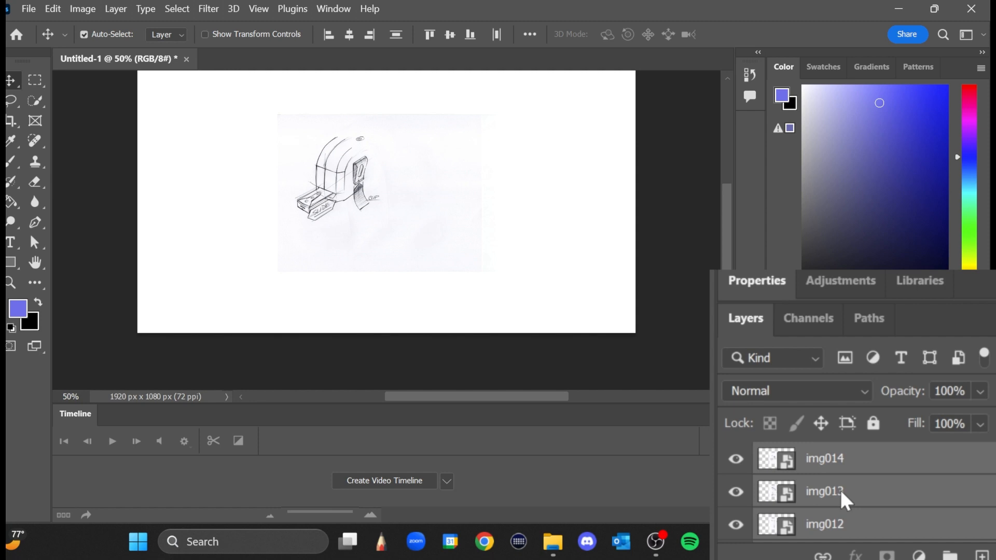
key("ctrl+g")
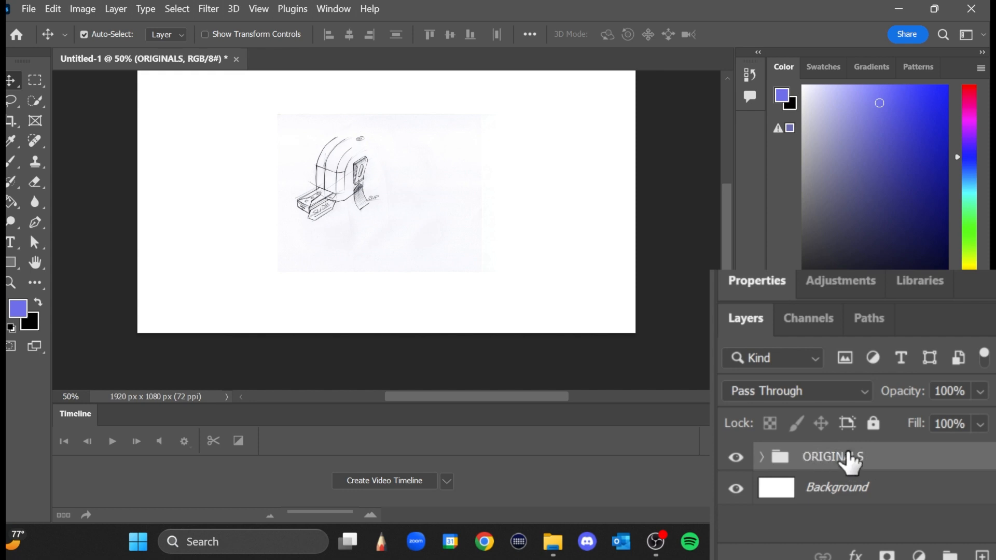
mouse_move(883, 464)
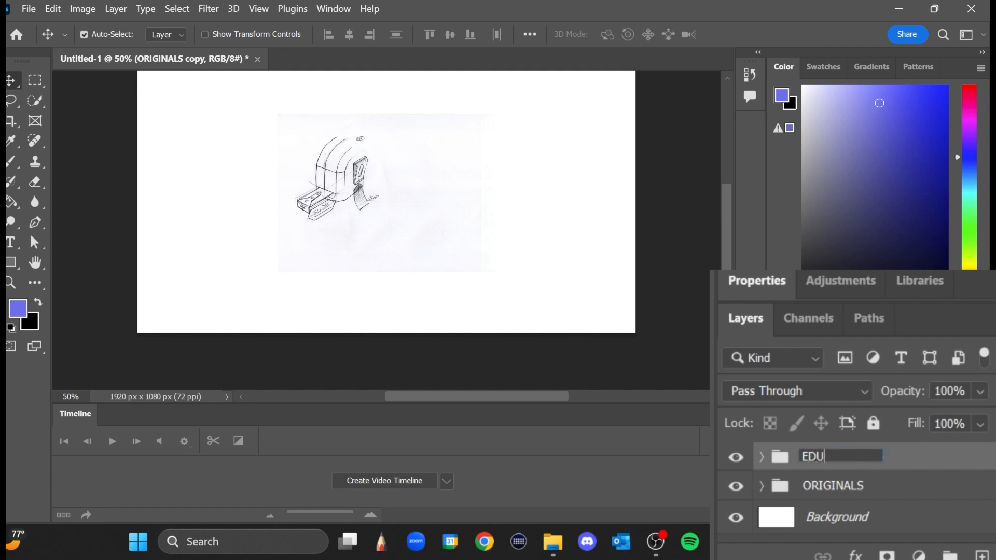
type("EDITED")
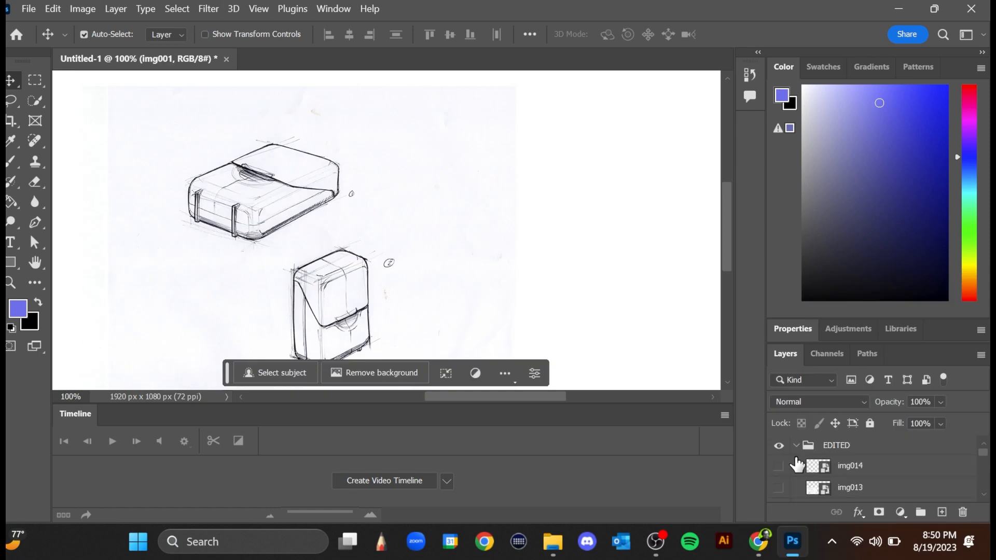
Add a Levels adjustment layer to the EDITED group to whiten the paper.
left_click(836, 445)
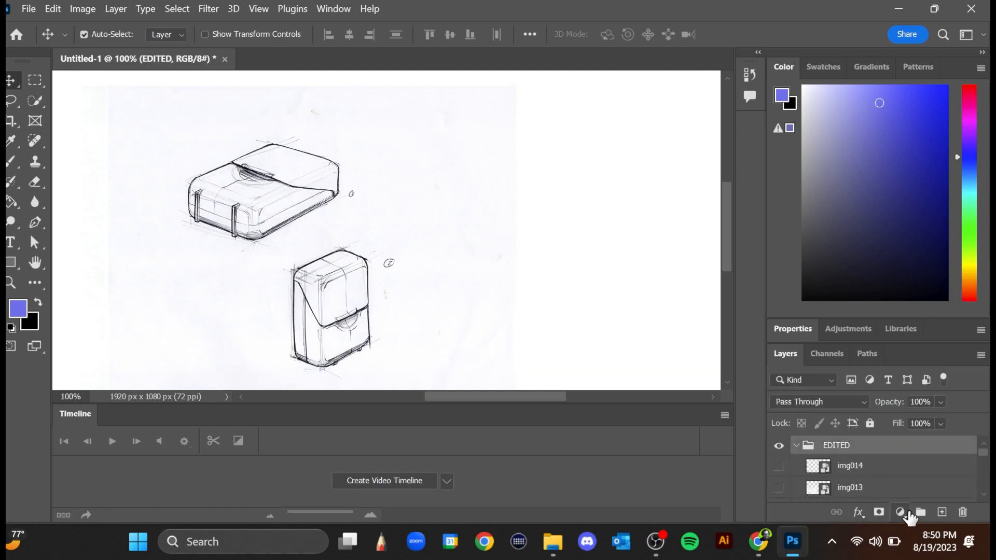
left_click(899, 512)
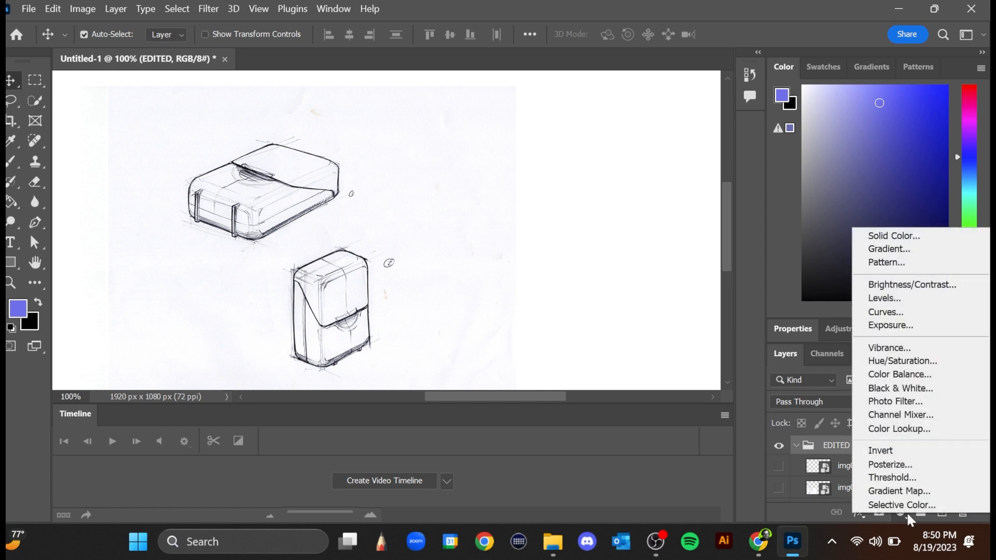
left_click(884, 298)
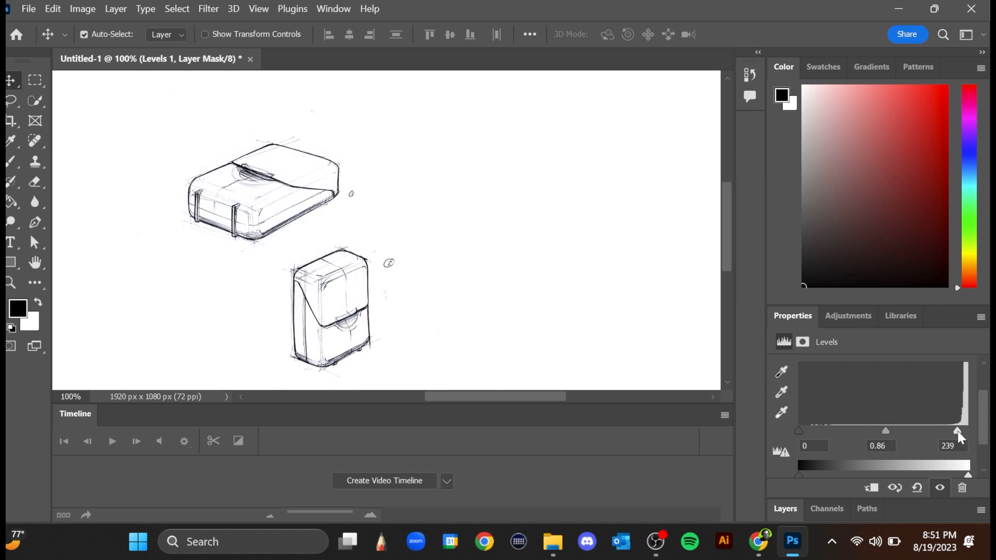
mouse_move(793, 434)
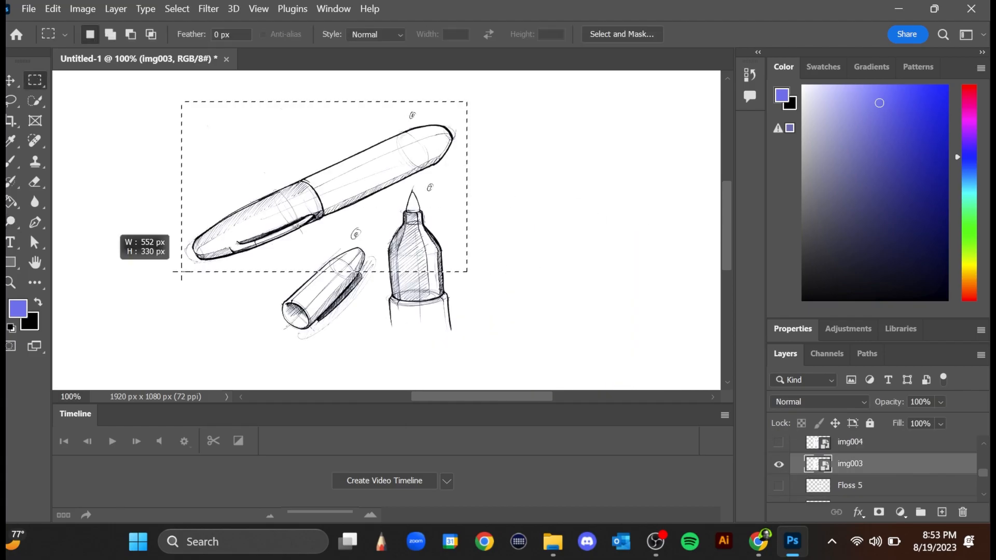
Cut sketches into named layers such as Floss, Pen and Tape Measure.
left_click(778, 468)
type("Don")
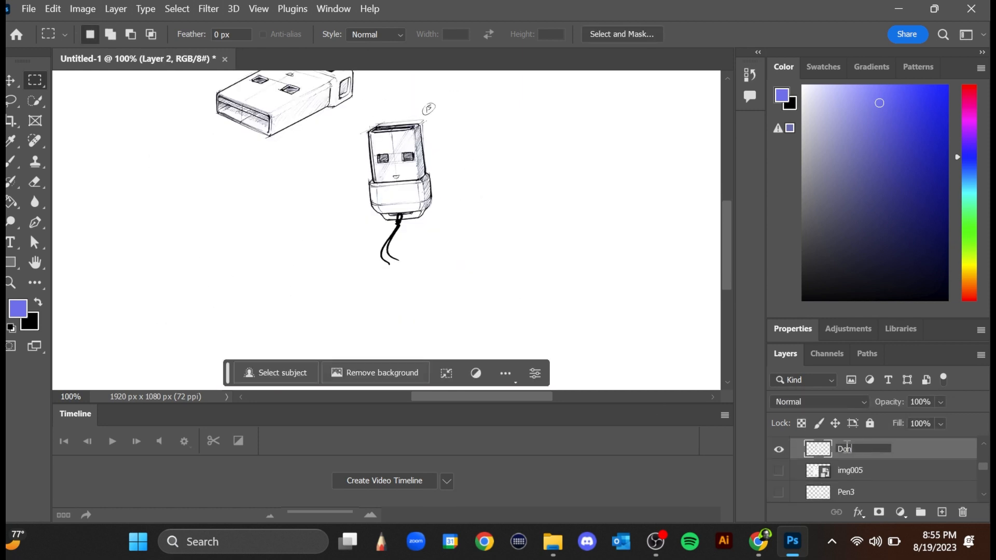
left_click(852, 484)
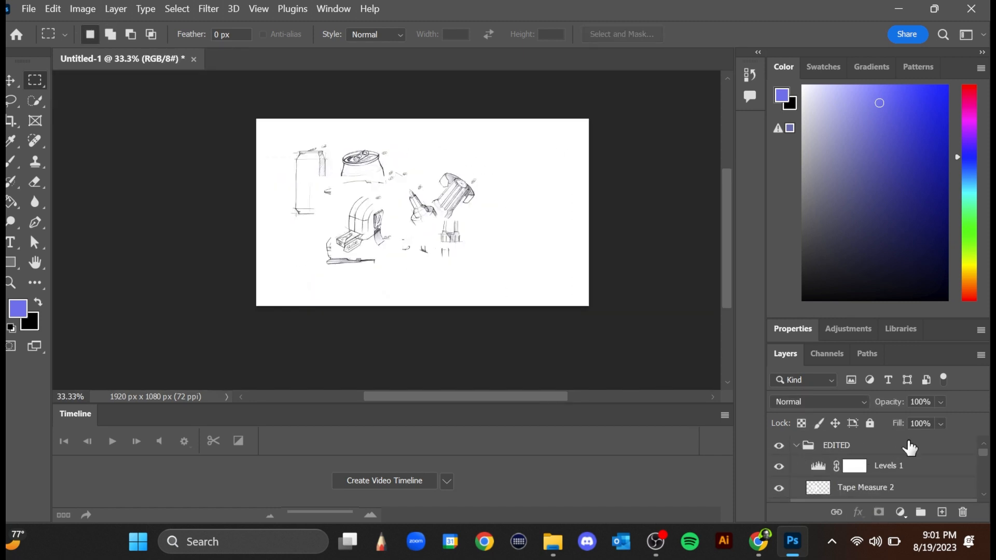
Set the sketch layers from Tape Measure 2 down to Floss1 to Multiply.
left_click(836, 444)
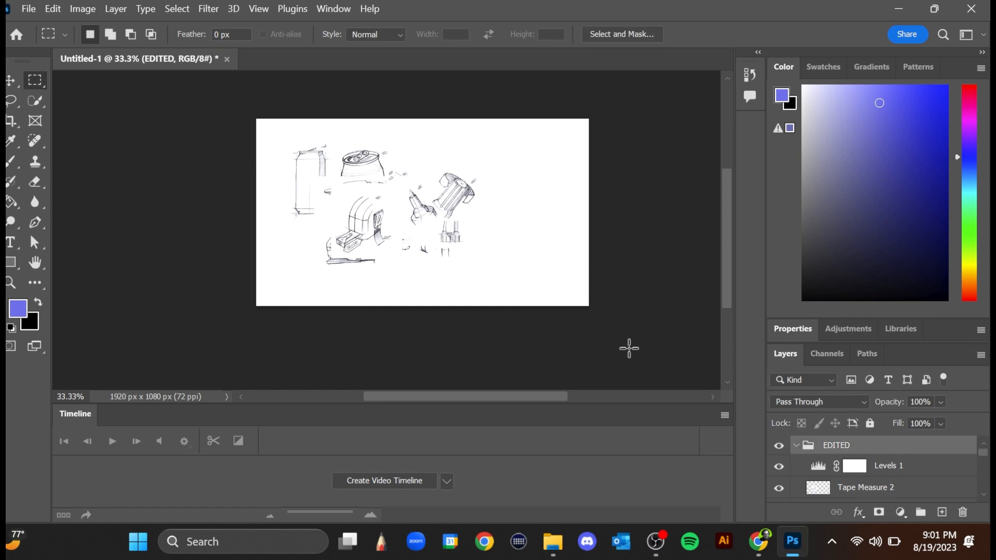
left_click(865, 468)
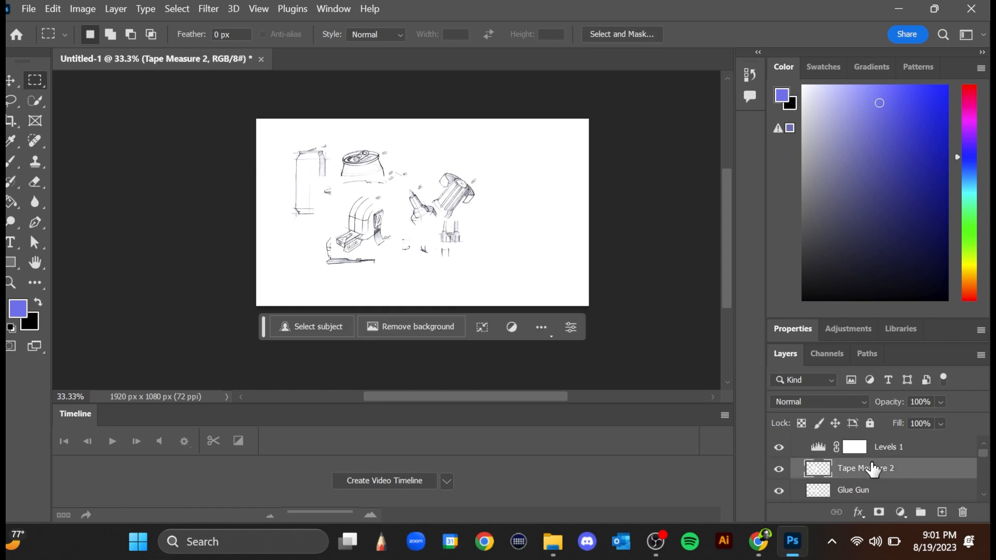
scroll("down", 3)
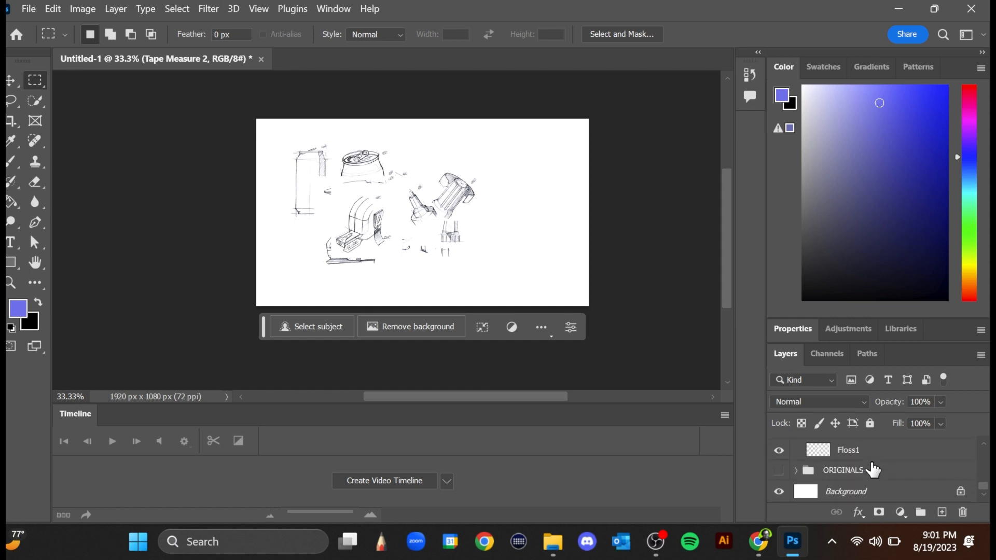
left_click(848, 450)
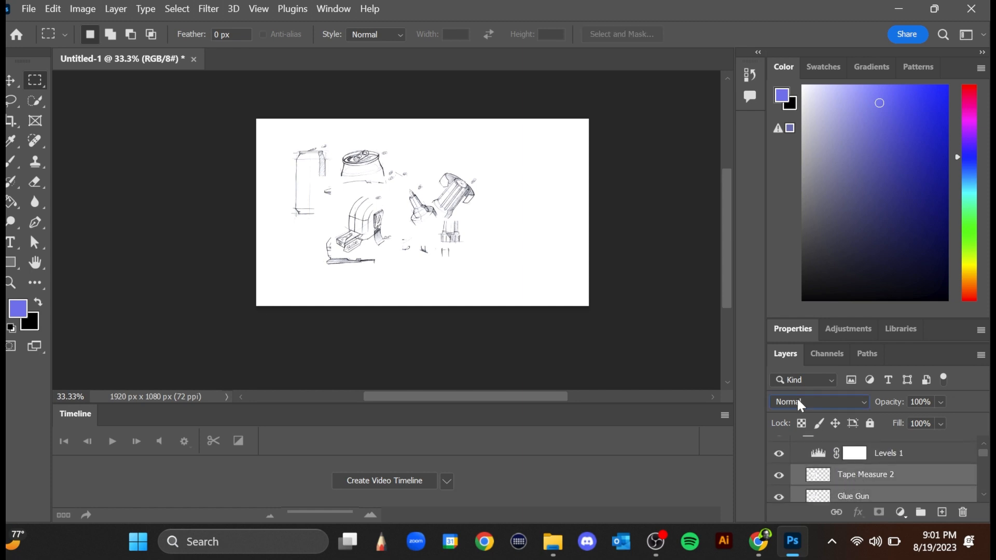
left_click(820, 401)
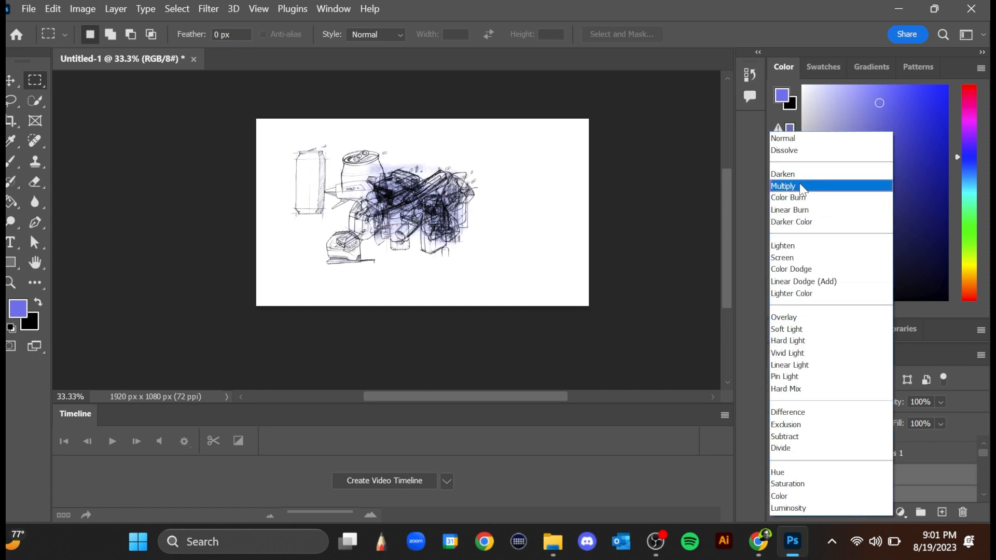
left_click(784, 187)
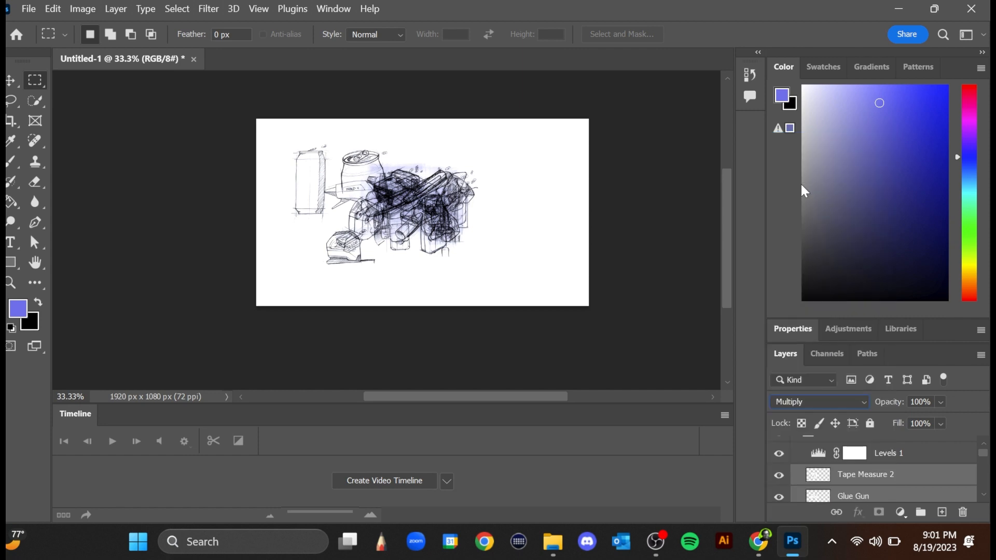
mouse_move(248, 6)
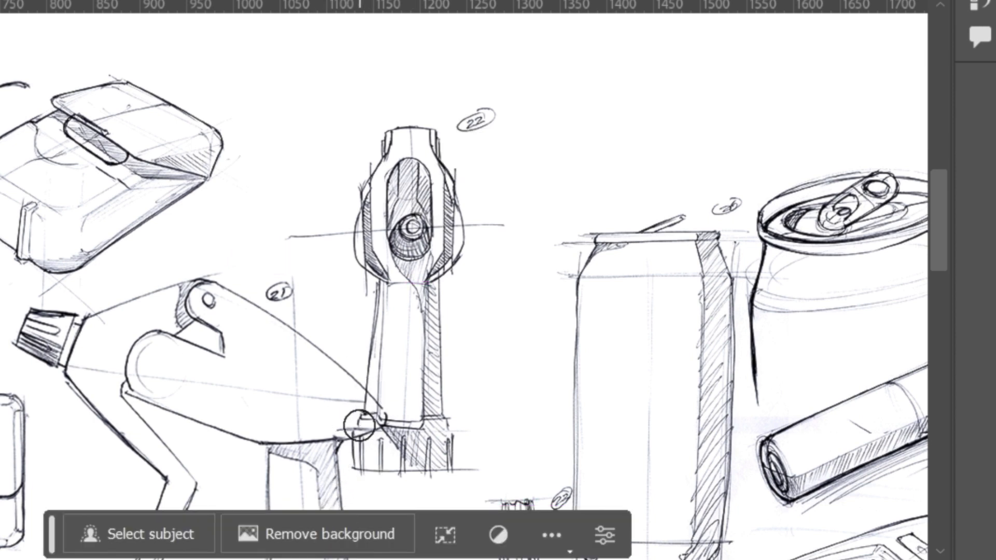
mouse_move(549, 274)
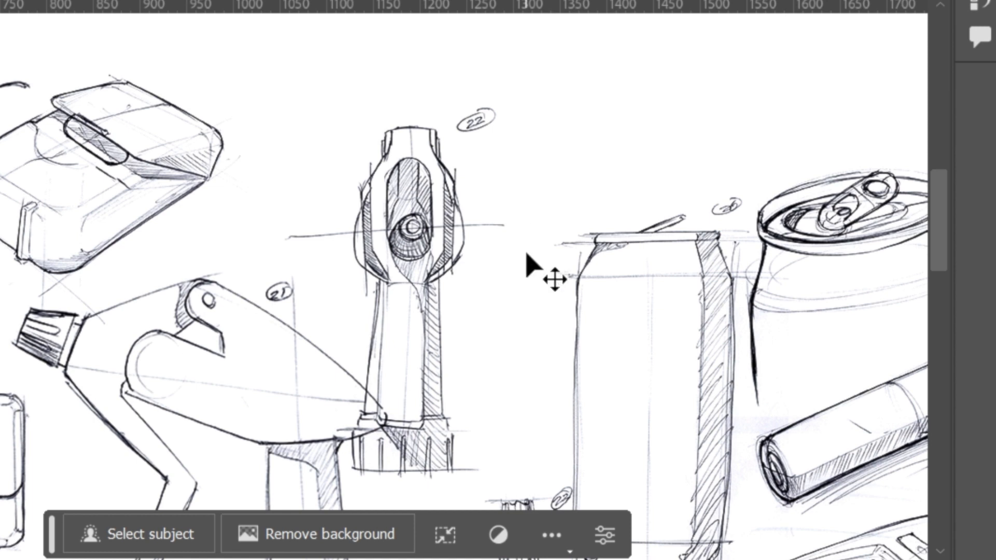
mouse_move(505, 118)
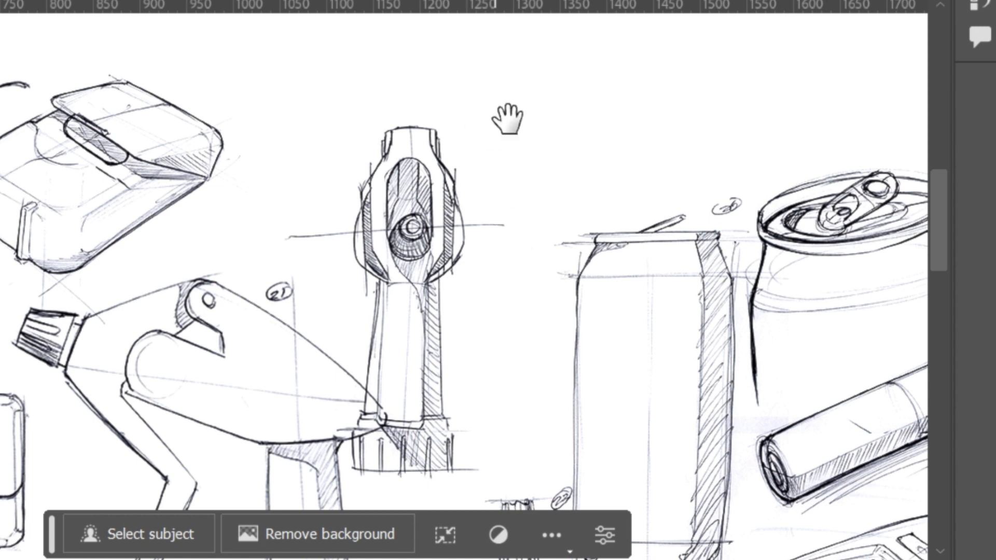
mouse_move(209, 280)
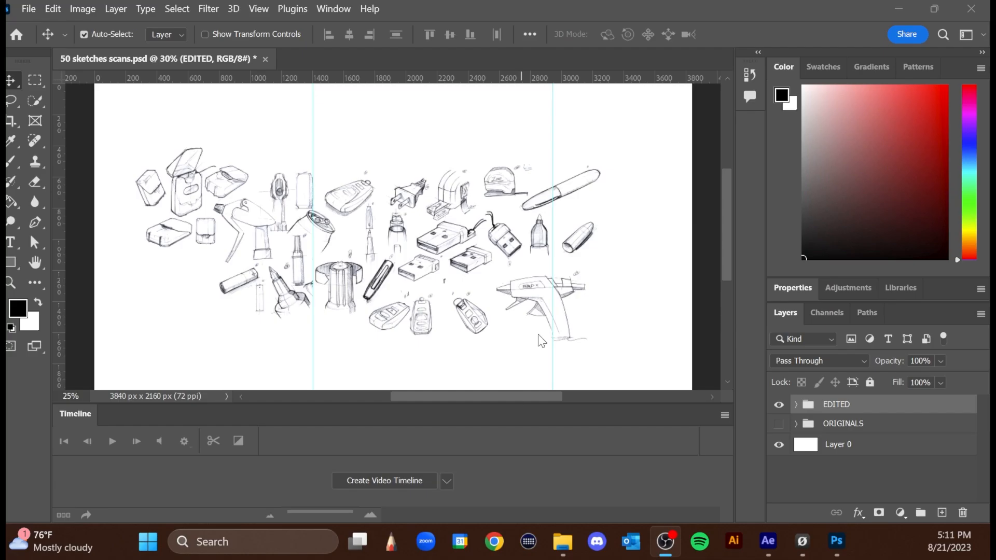
mouse_move(9, 20)
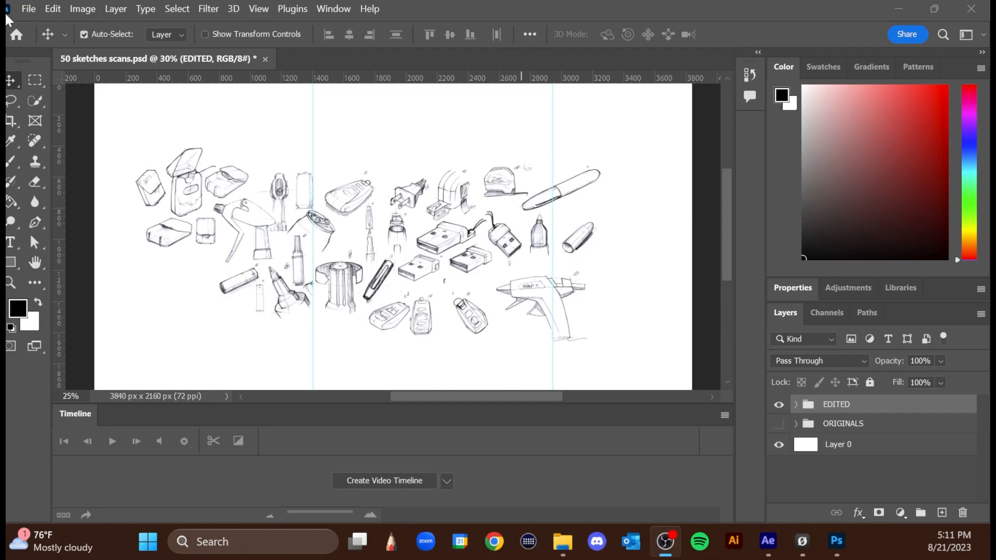
Export the collage as a 1920×1080 PNG '50 sketches scans' into Downloads.
left_click(29, 9)
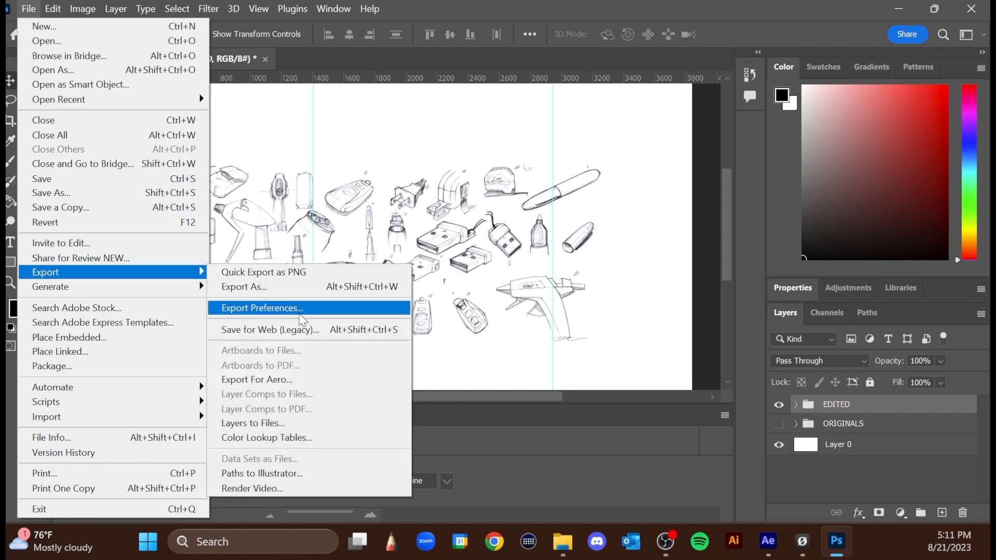
mouse_move(281, 287)
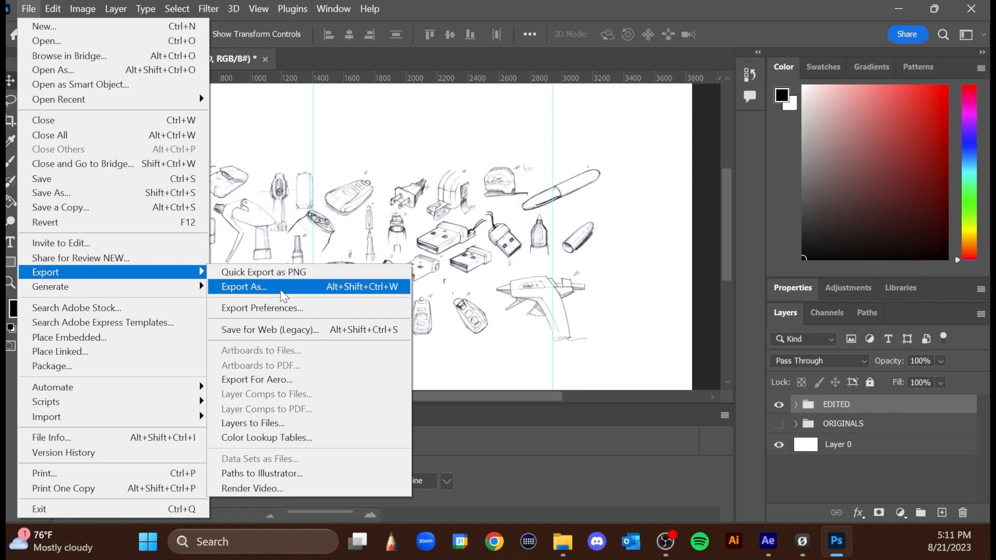
left_click(243, 286)
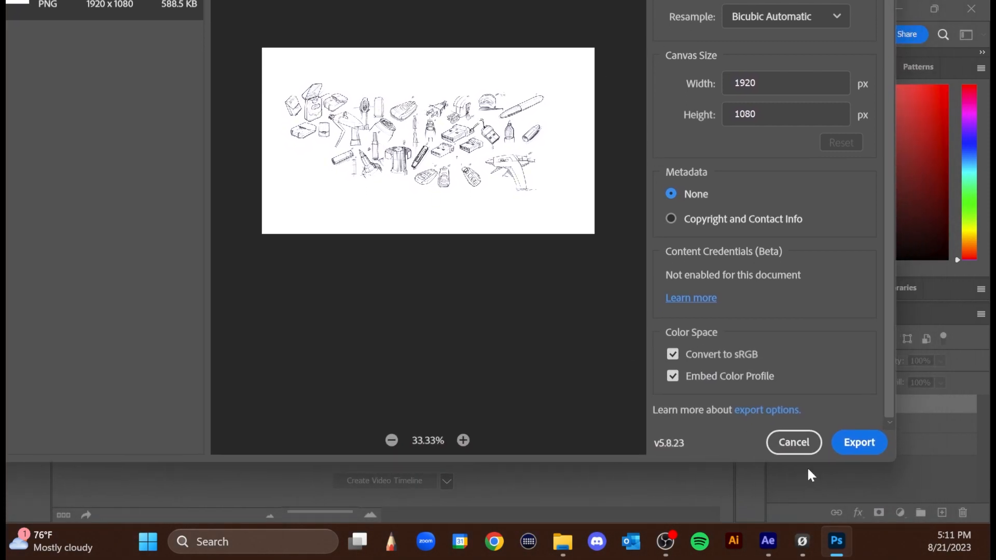
mouse_move(859, 442)
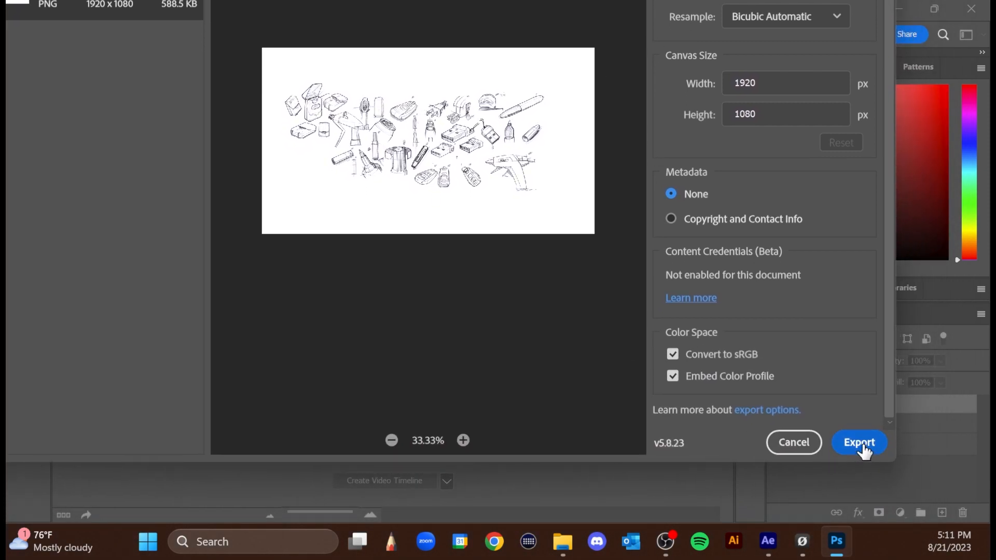
left_click(859, 442)
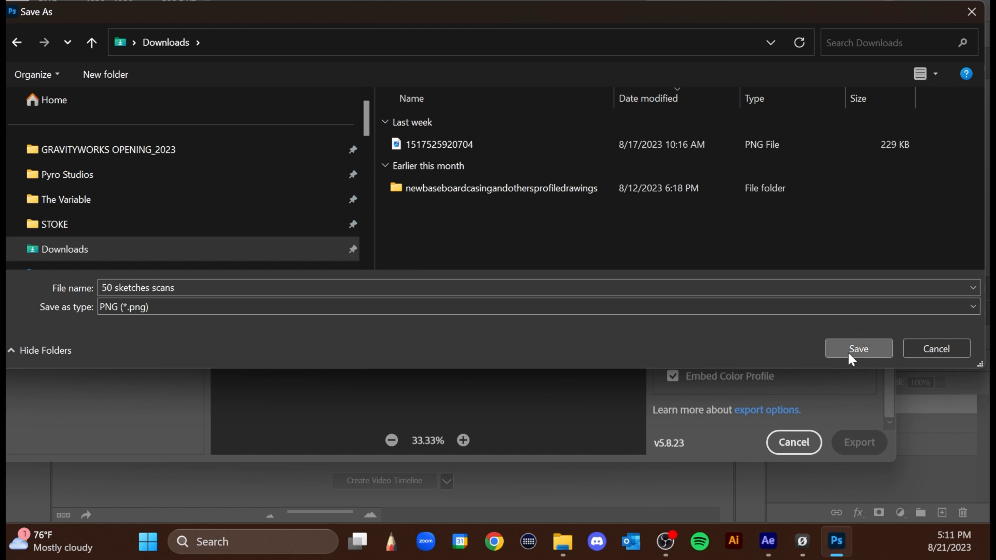
left_click(857, 349)
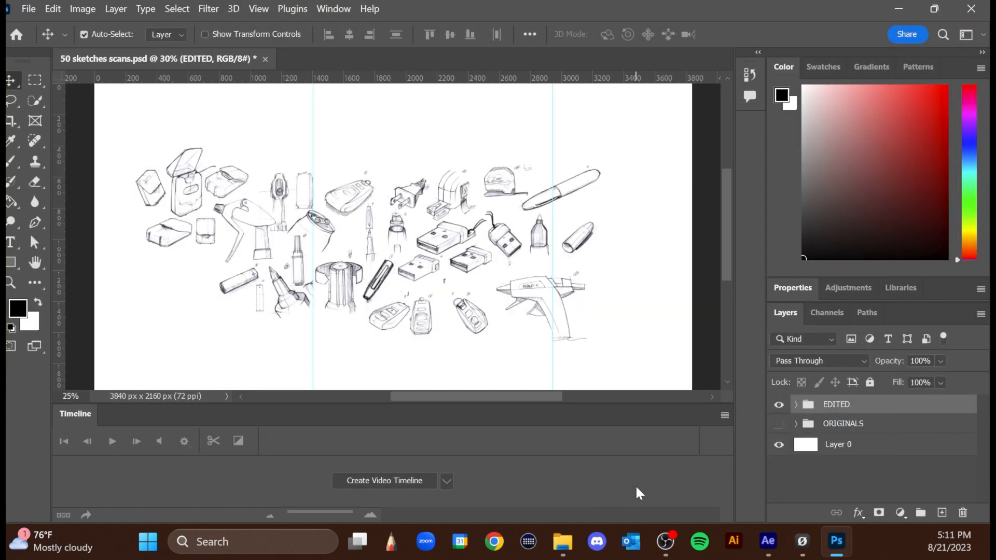
mouse_move(737, 160)
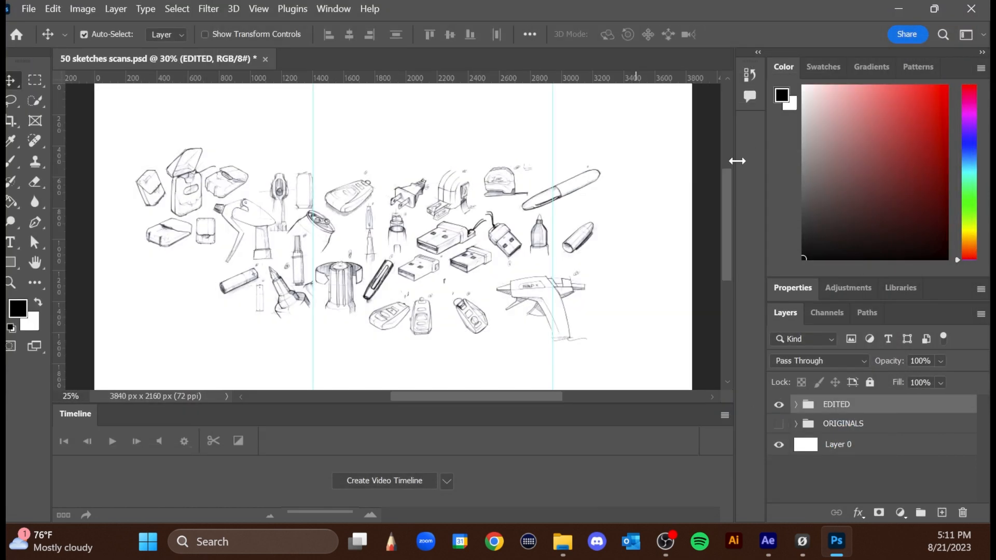
mouse_move(569, 127)
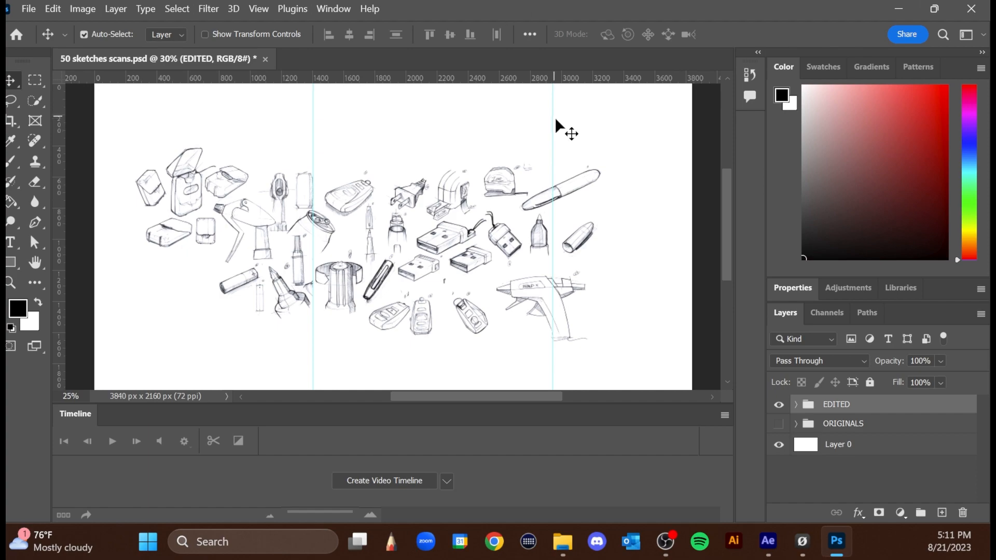